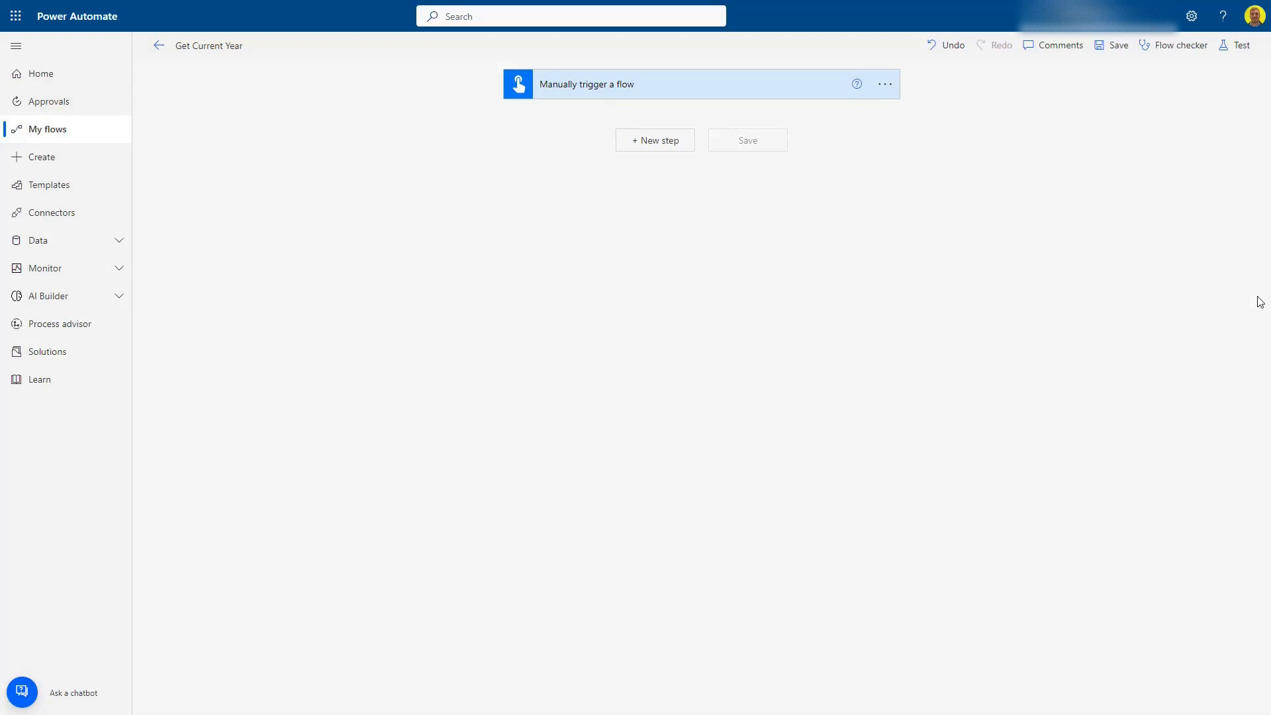
mouse_move(846, 398)
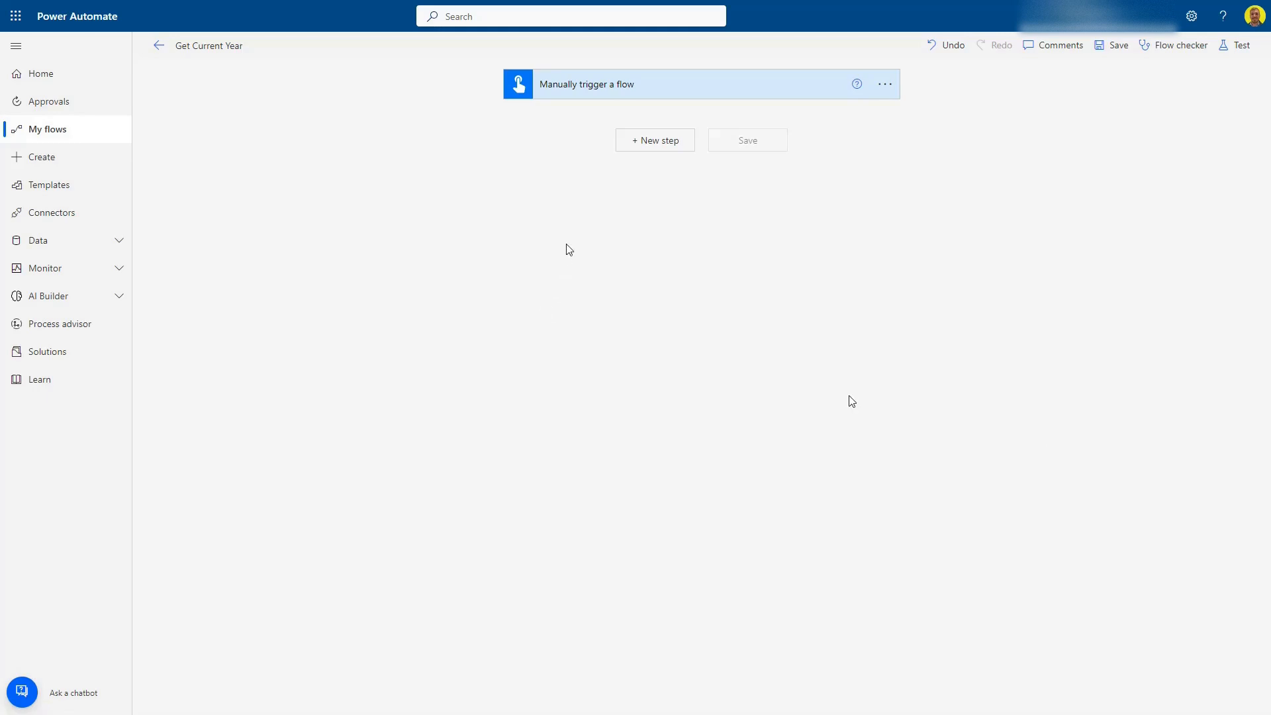
Add an Initialize variable action named 'Current Year' with type String
left_click(654, 139)
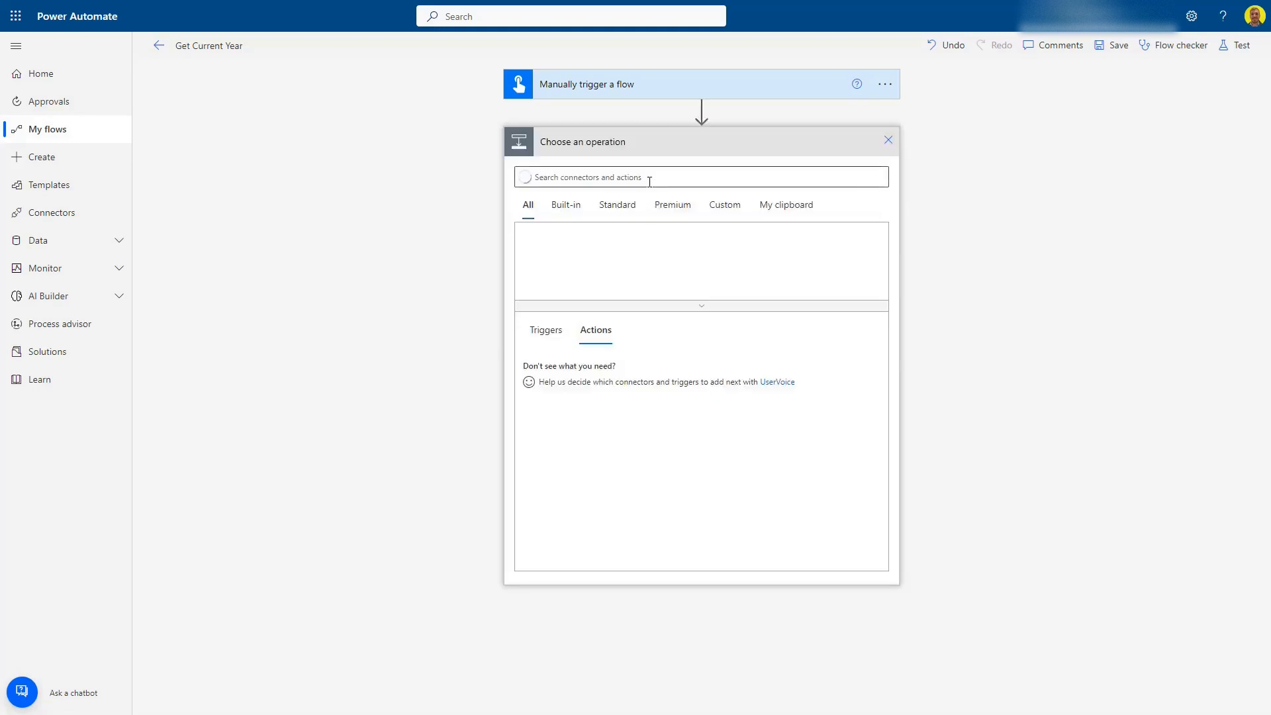
type("initialize")
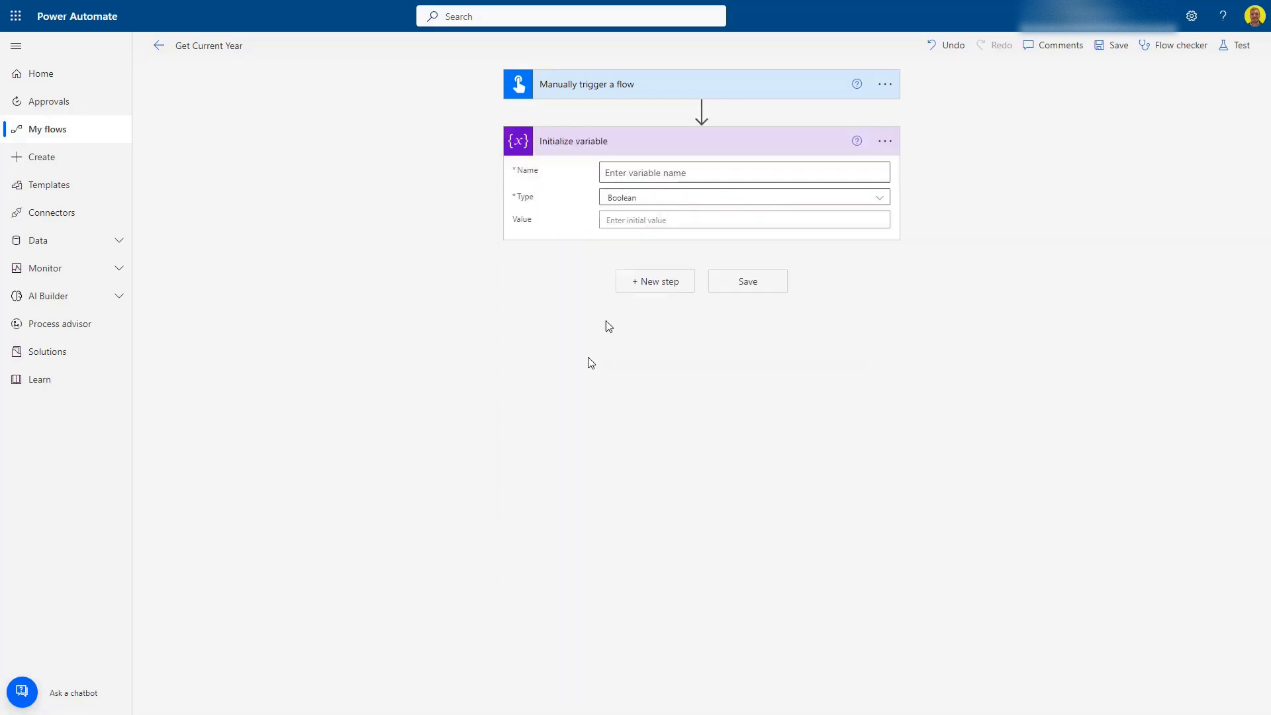
type("c")
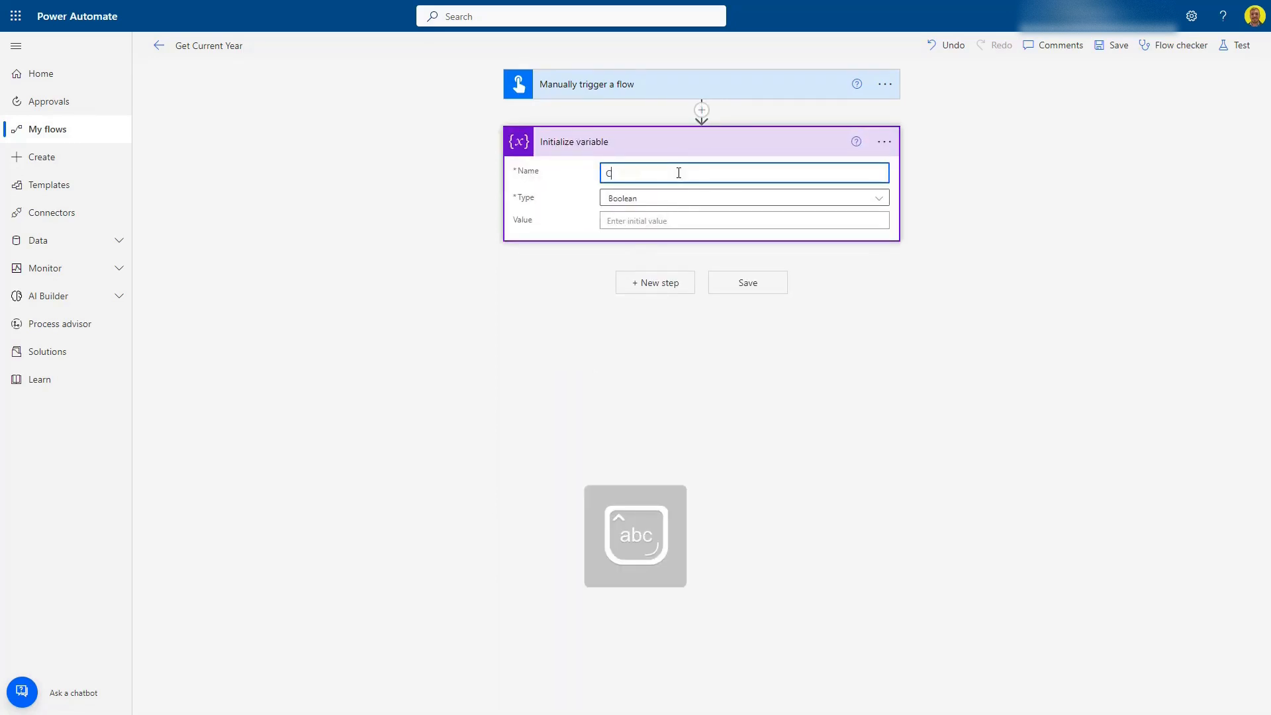
type("urrent")
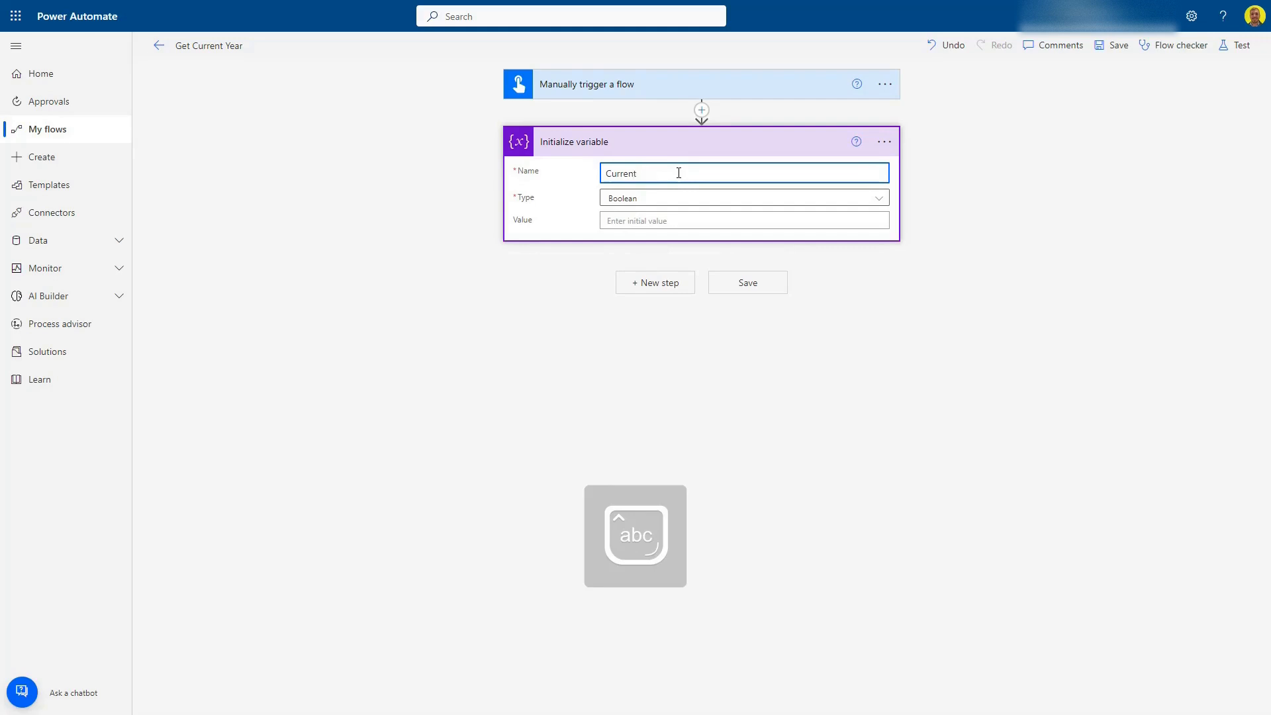
type("Year")
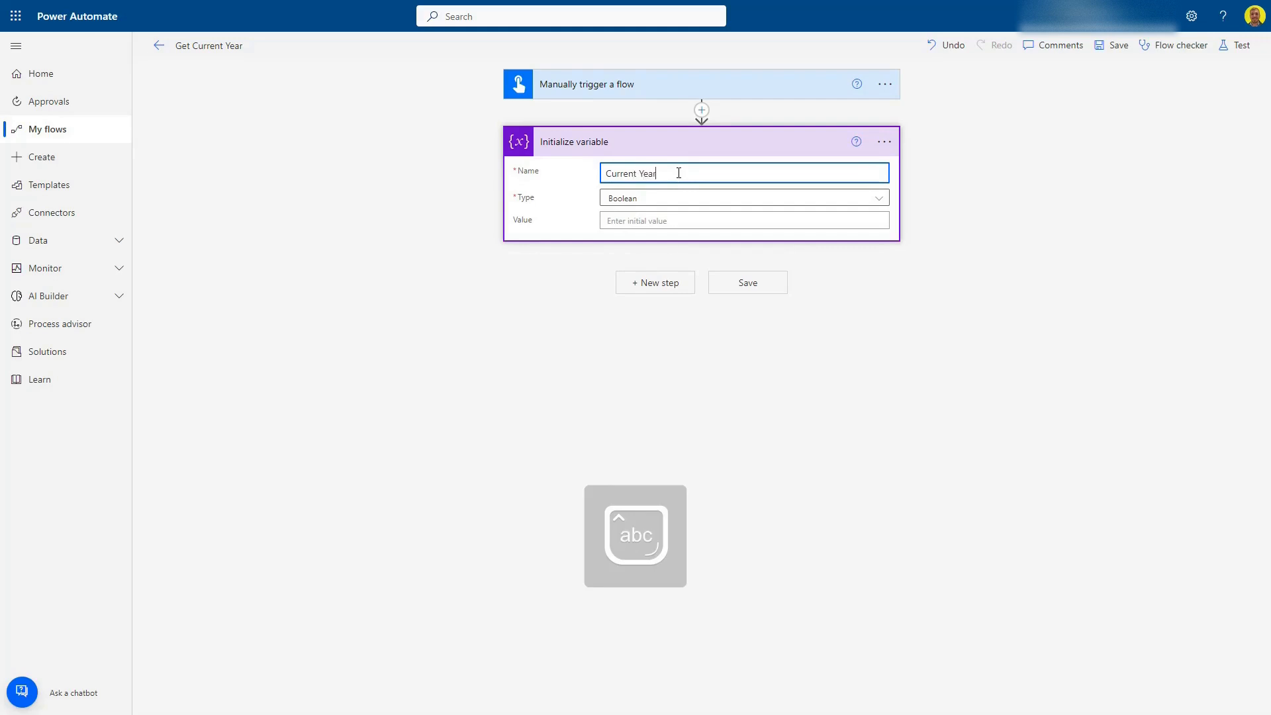
left_click(740, 198)
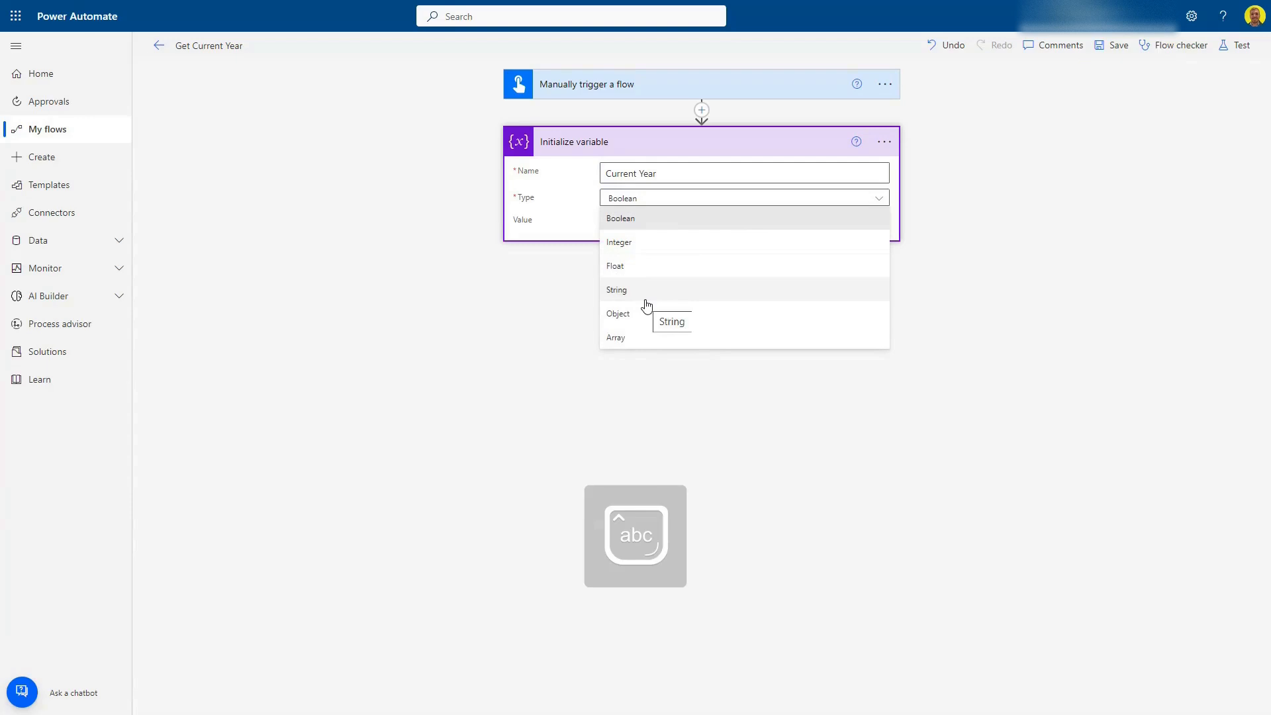
left_click(616, 290)
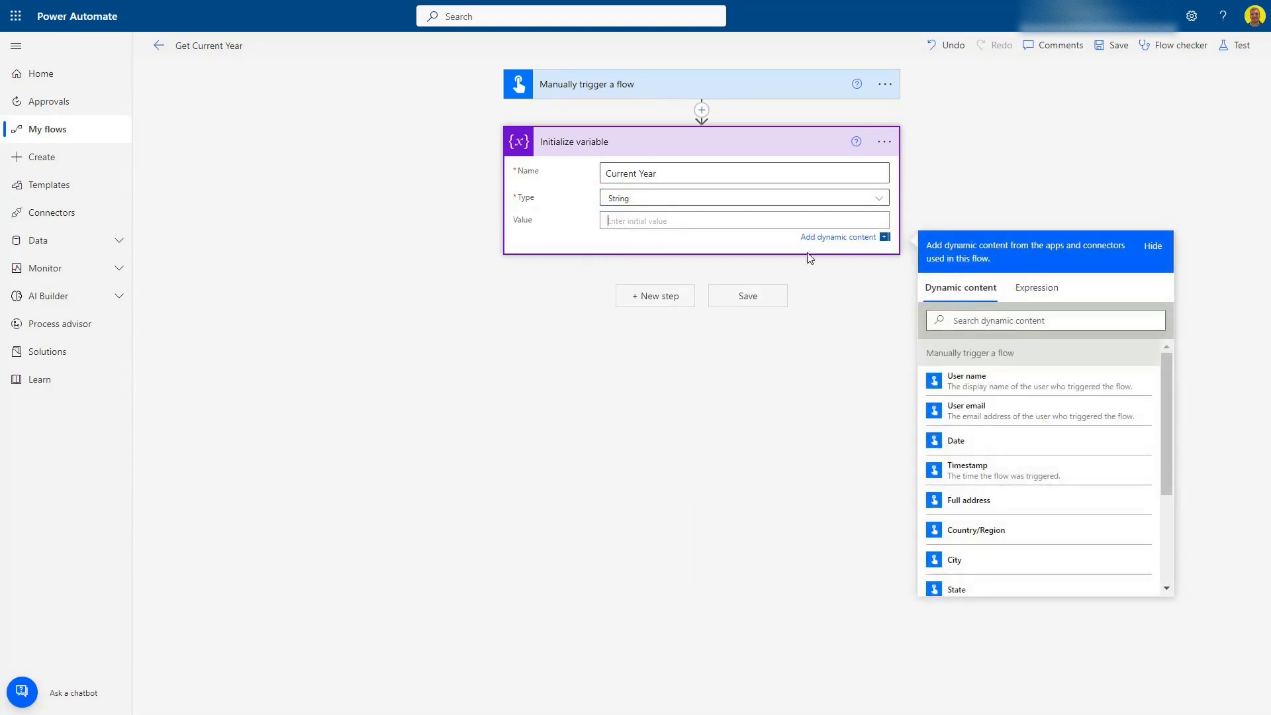
Set the value to the expression formatDateTime(utcNow(), 'yy') for the two-digit year
left_click(1035, 288)
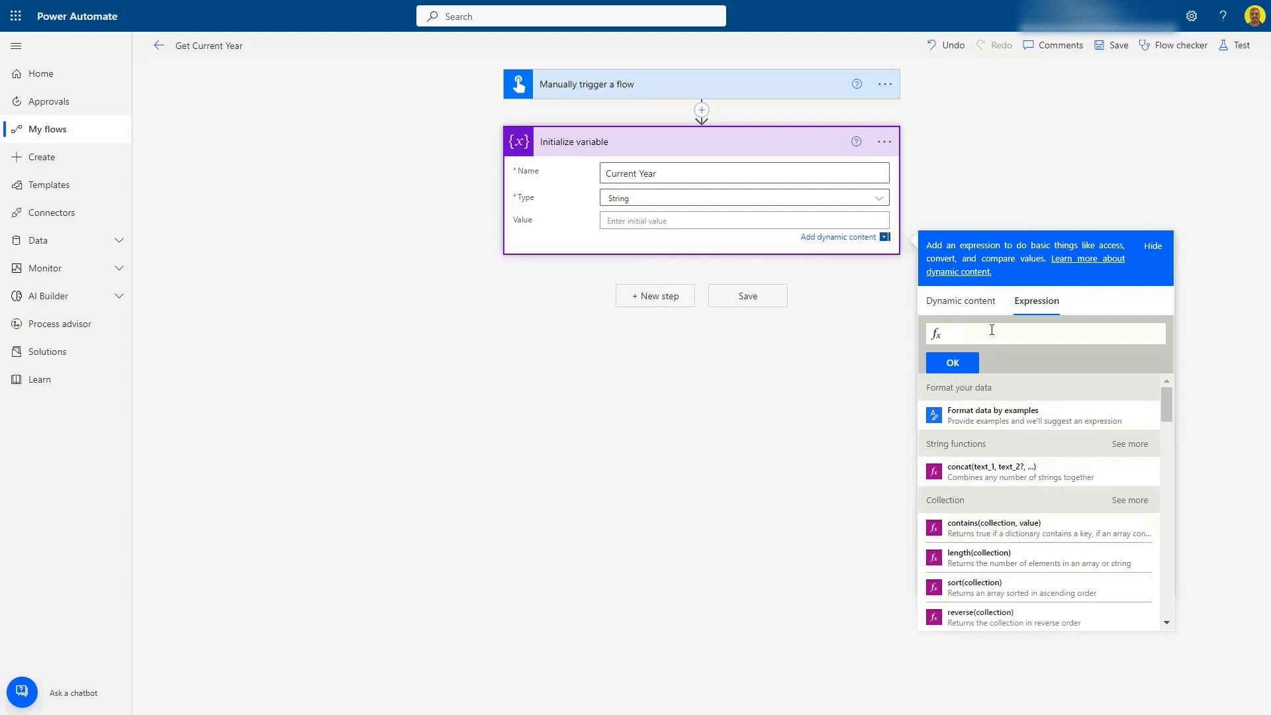
type("format")
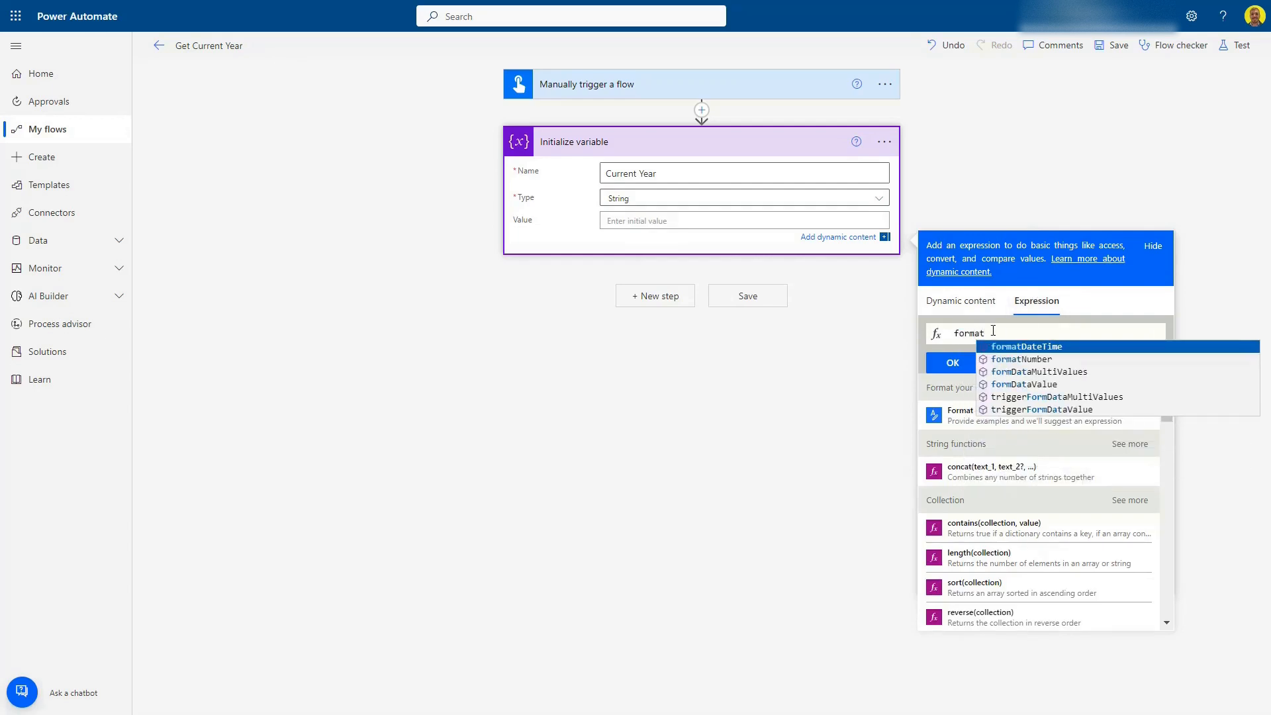
left_click(1027, 345)
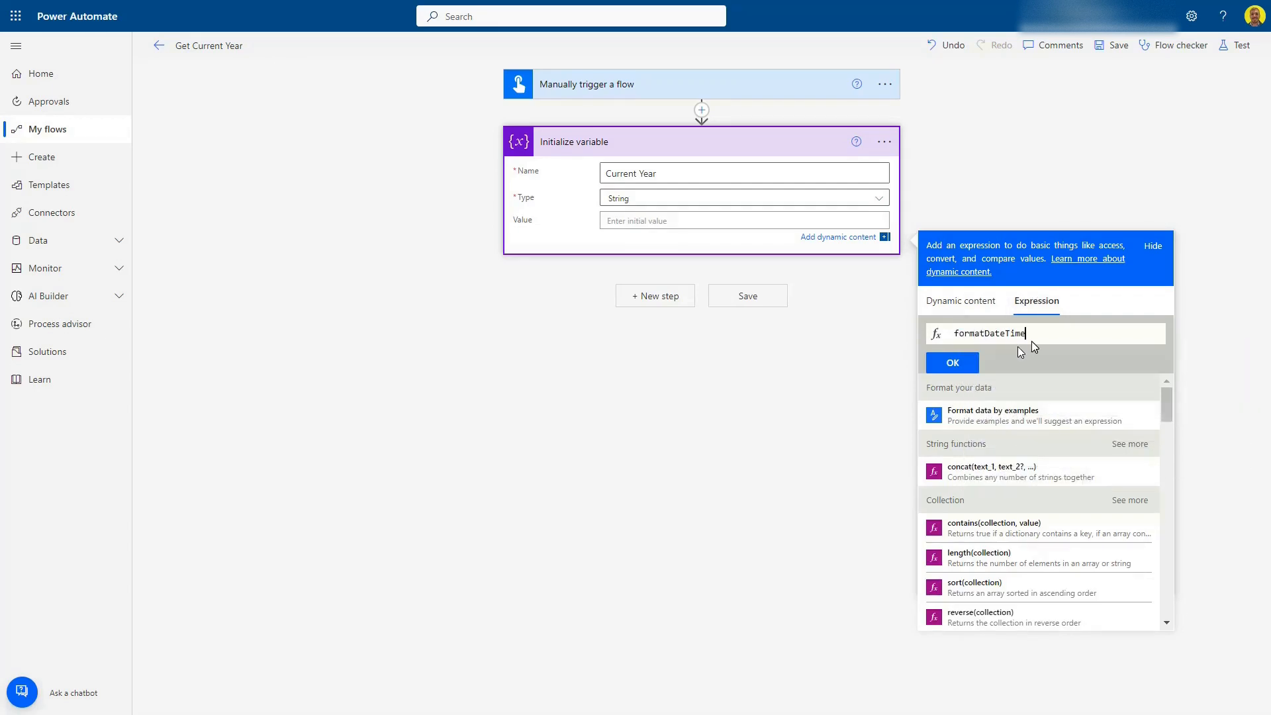
type("(")
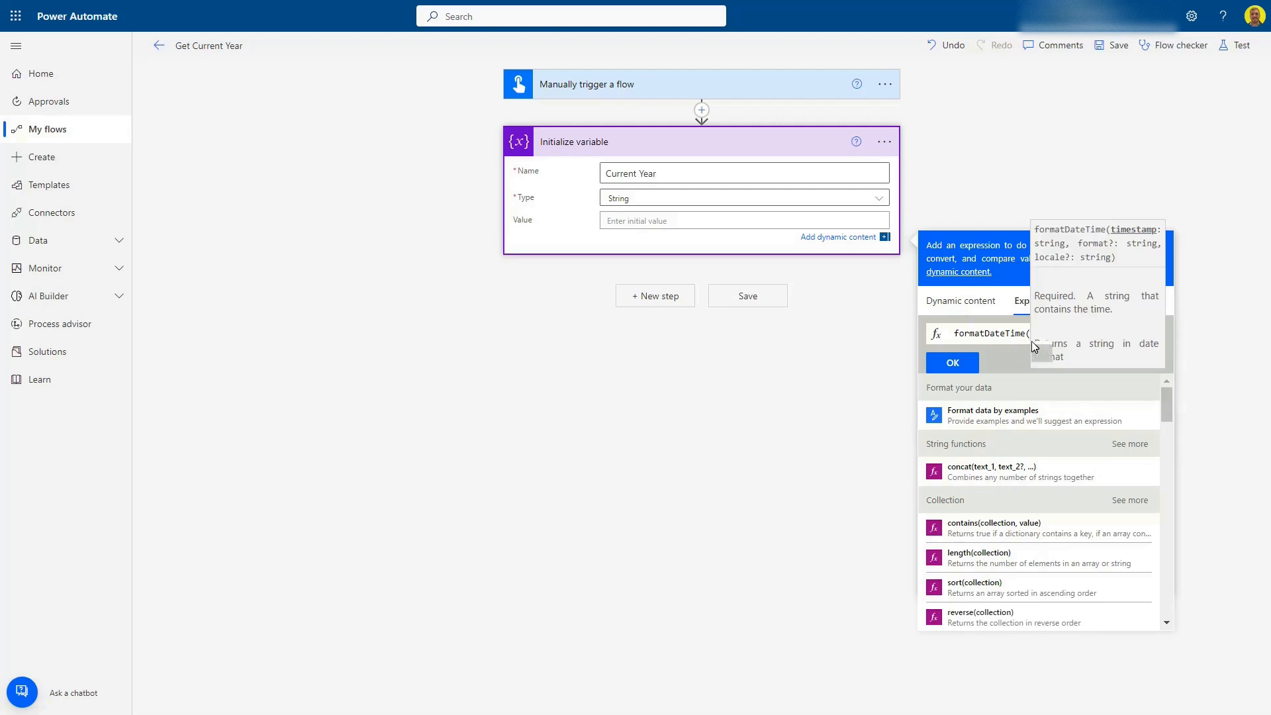
type("utcNow()")
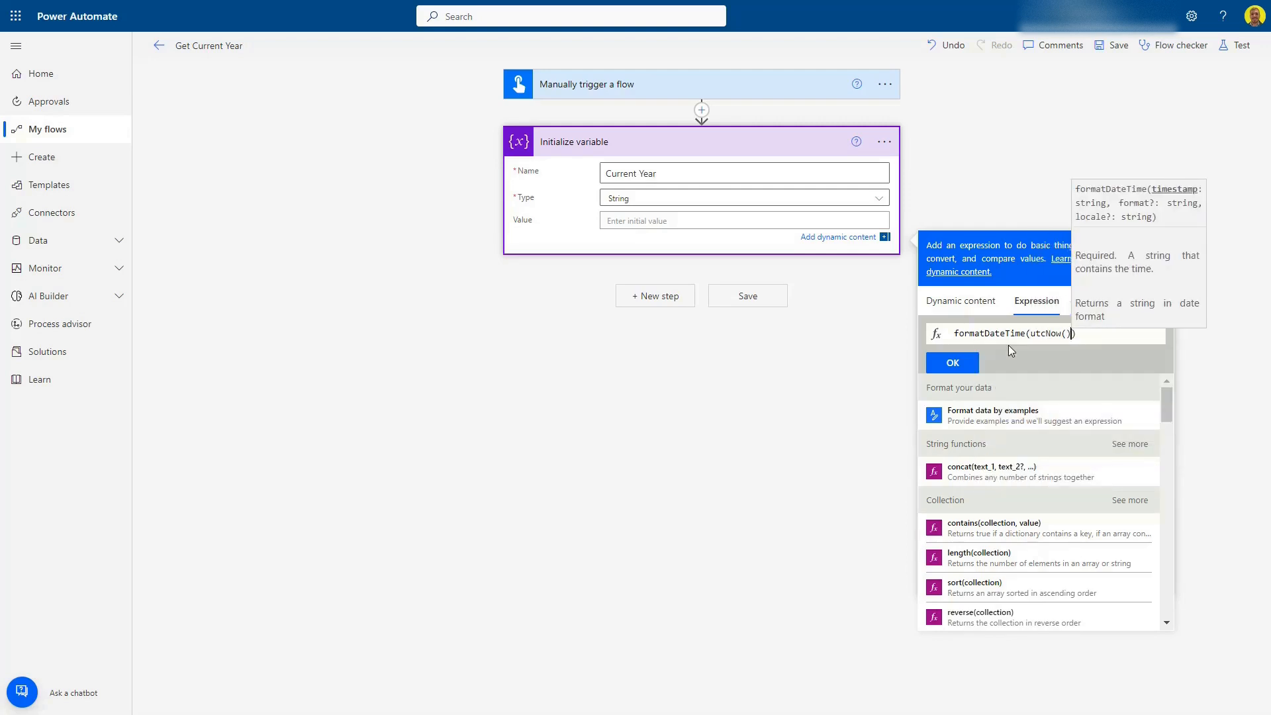
type(",")
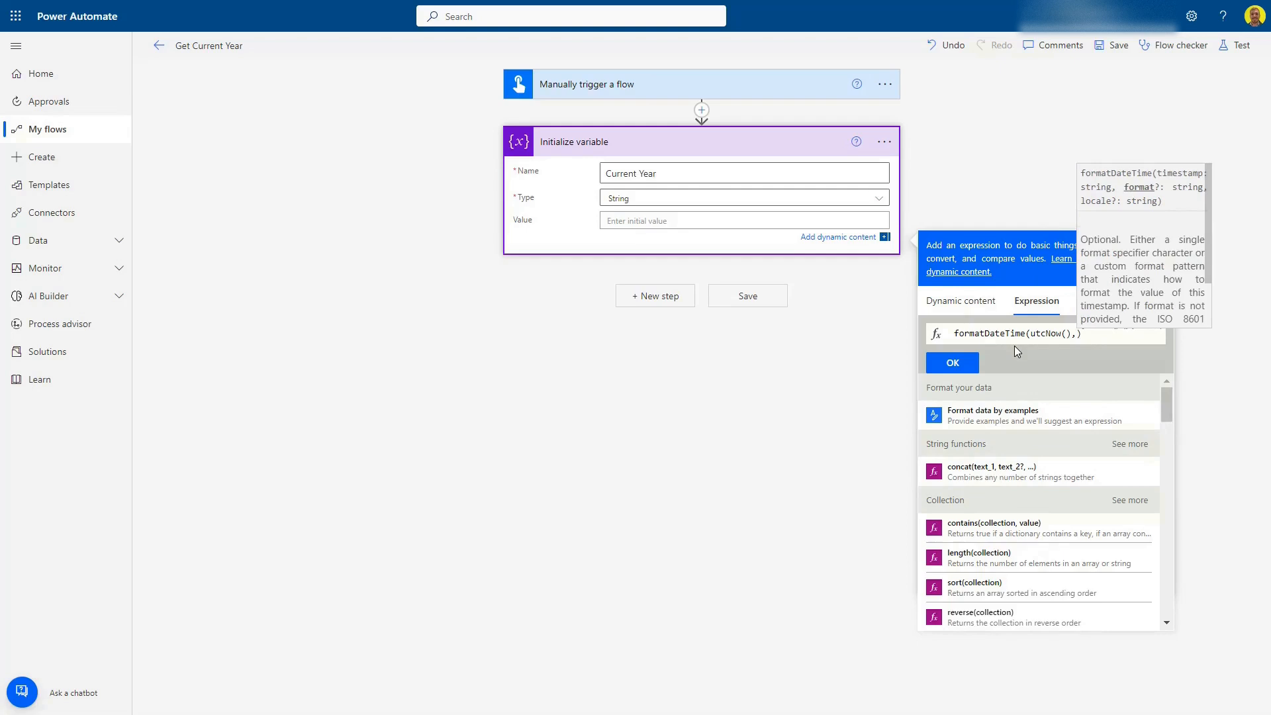
type("'")
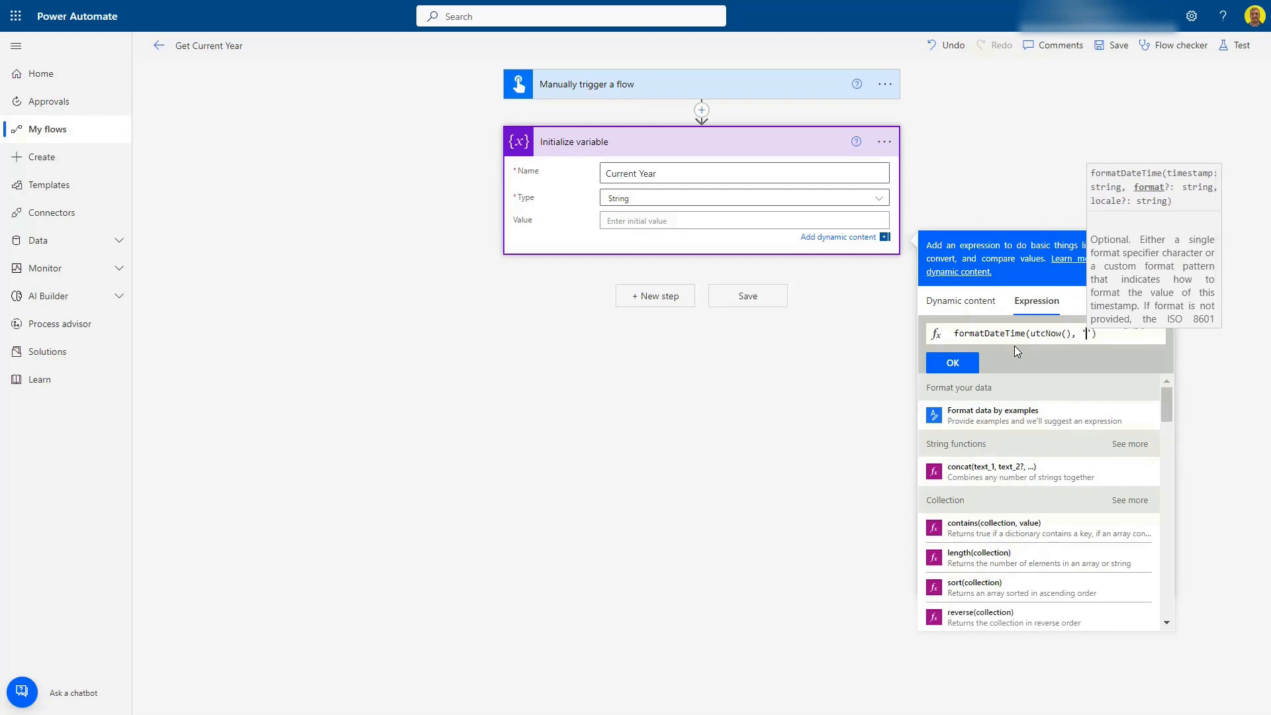
type("yy")
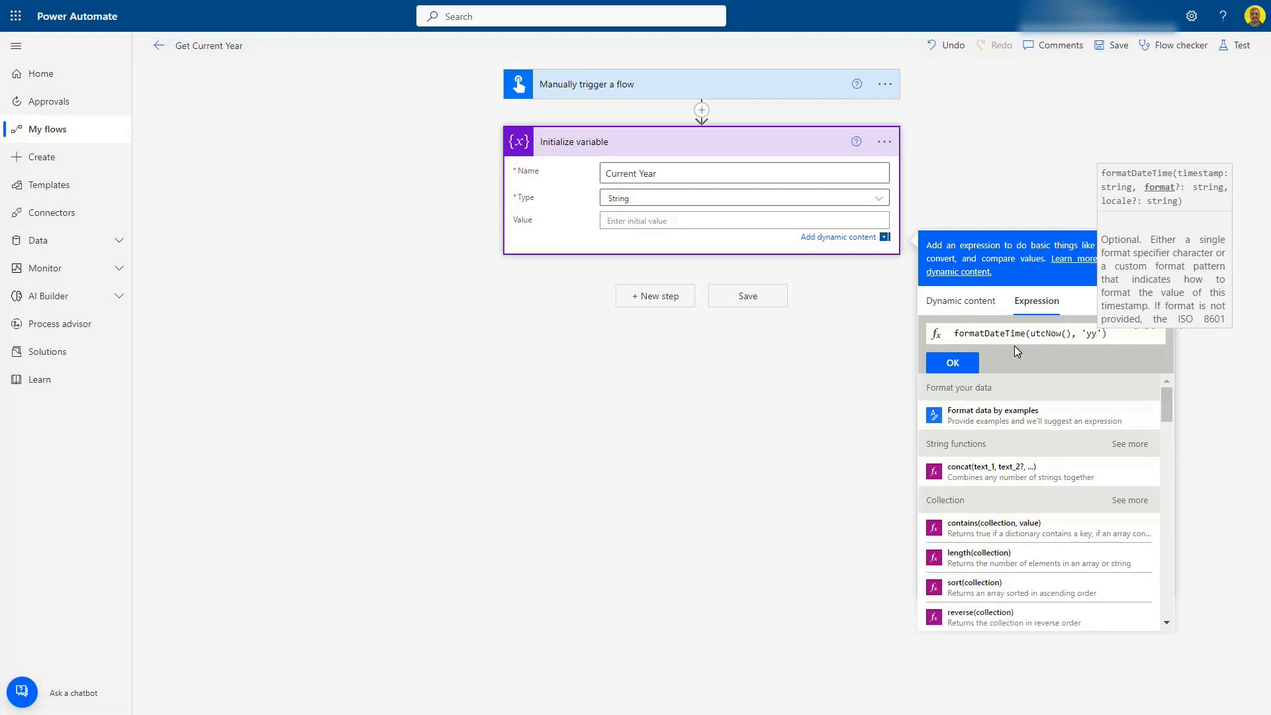
left_click(953, 363)
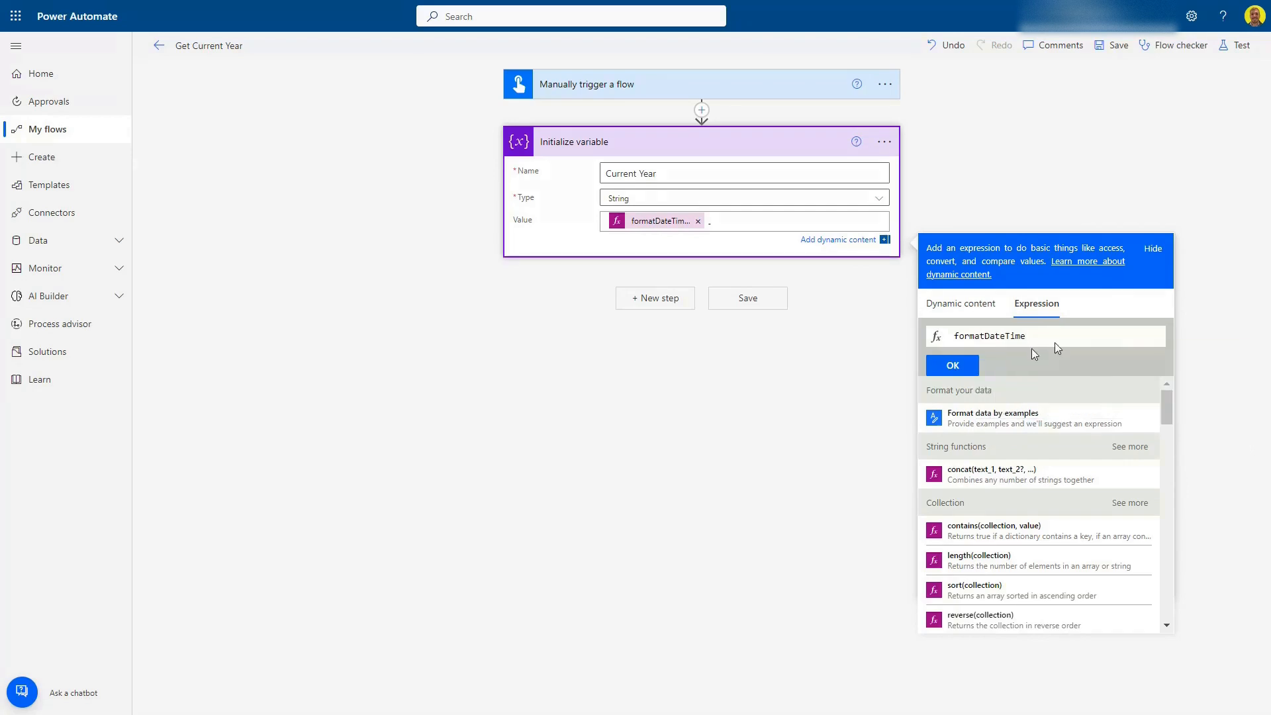
Append a second expression formatDateTime(utcNow(), 'yyyy') after the dash for the four-digit year
type("(ut")
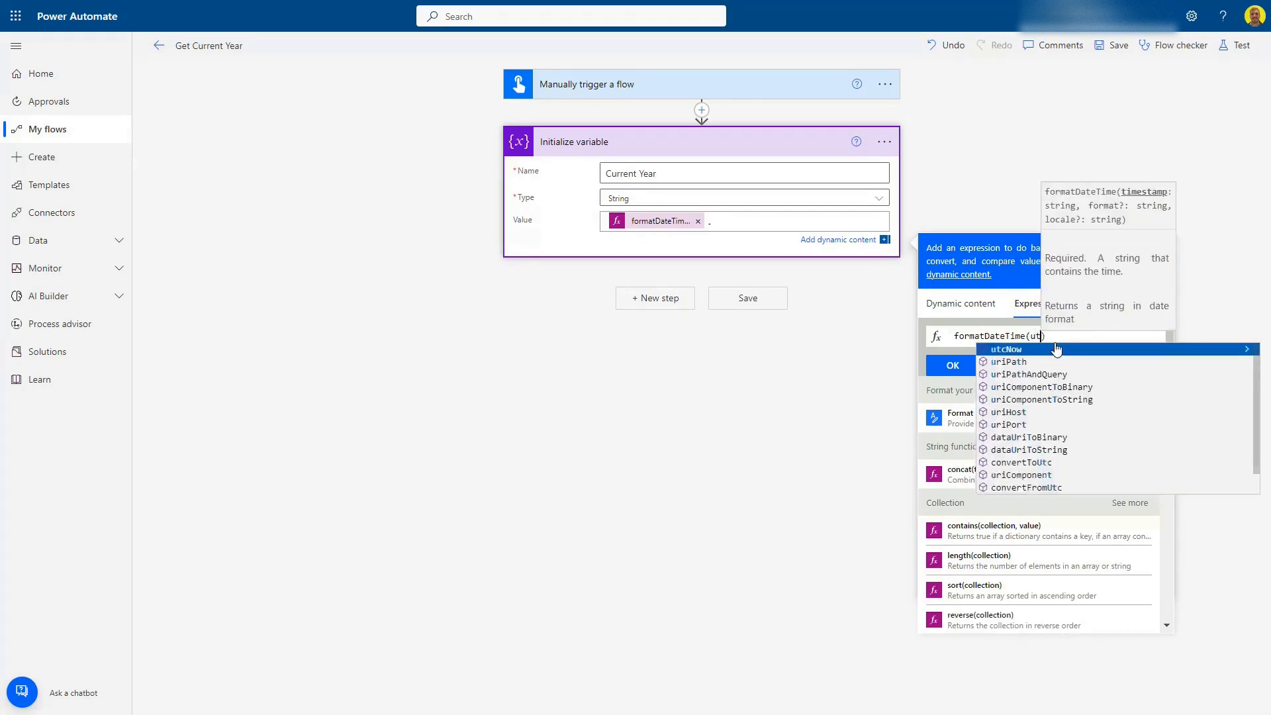
left_click(1006, 349)
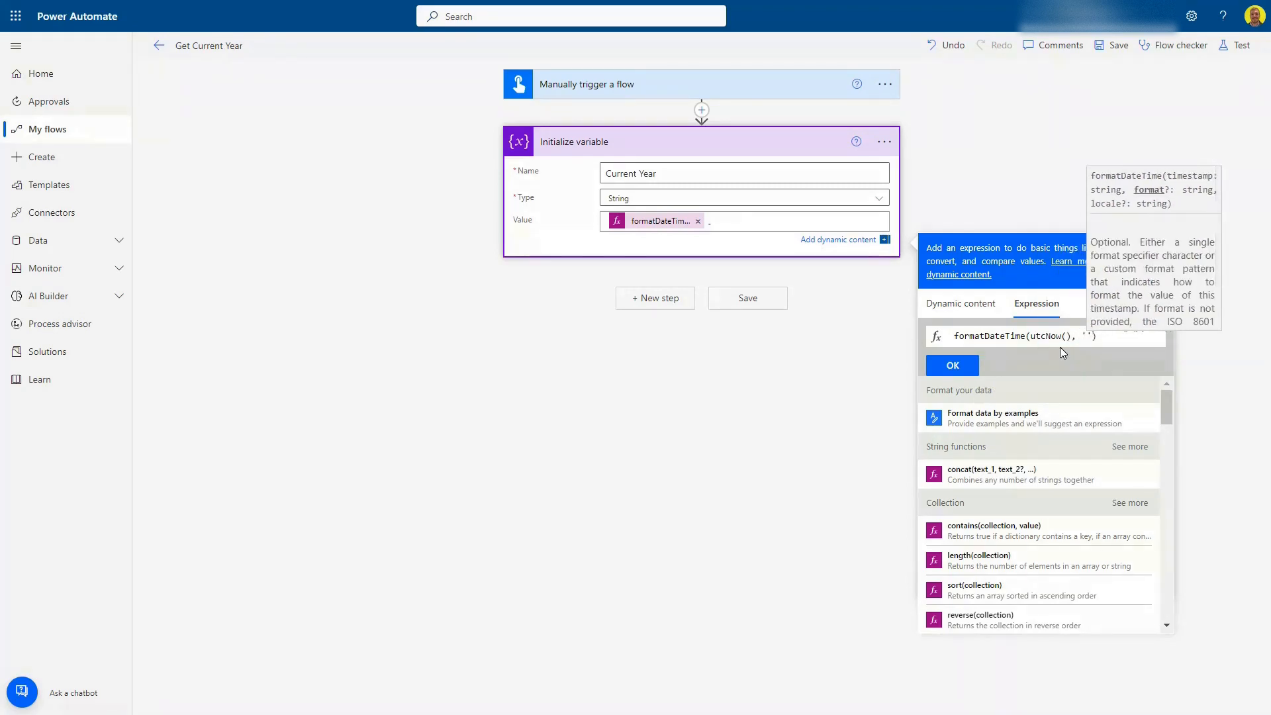
type("yyyy")
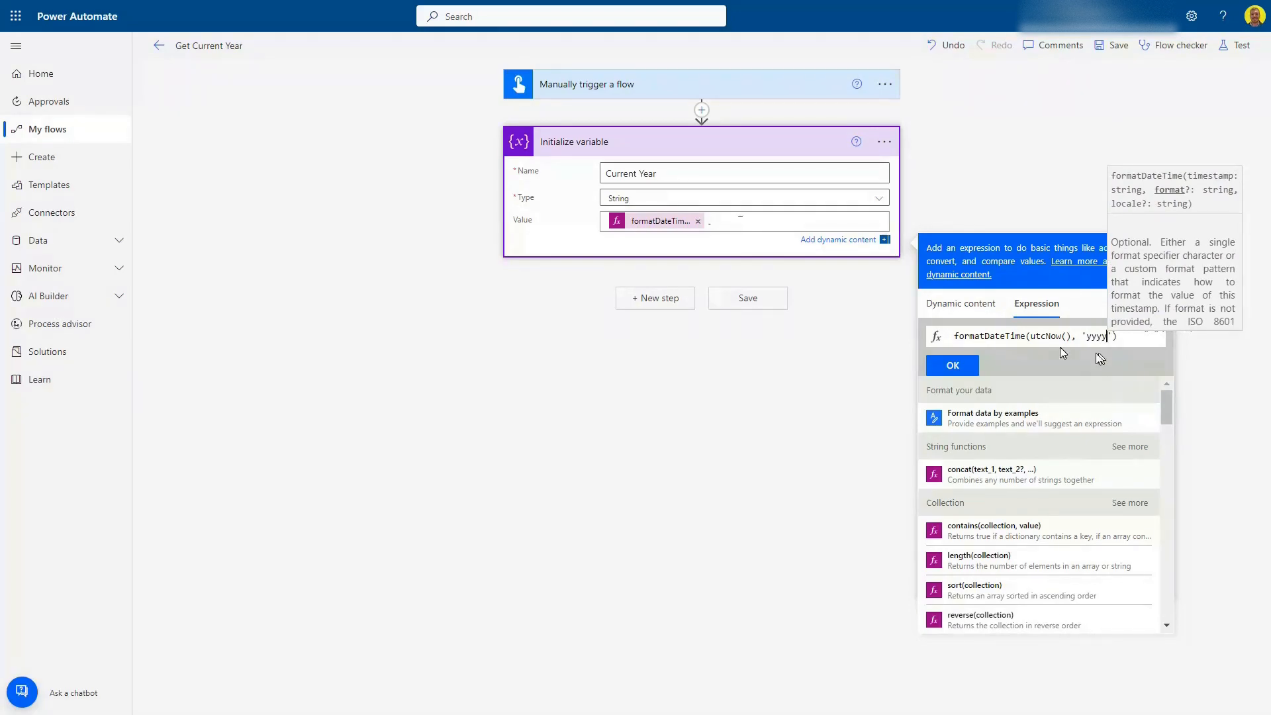
left_click(952, 365)
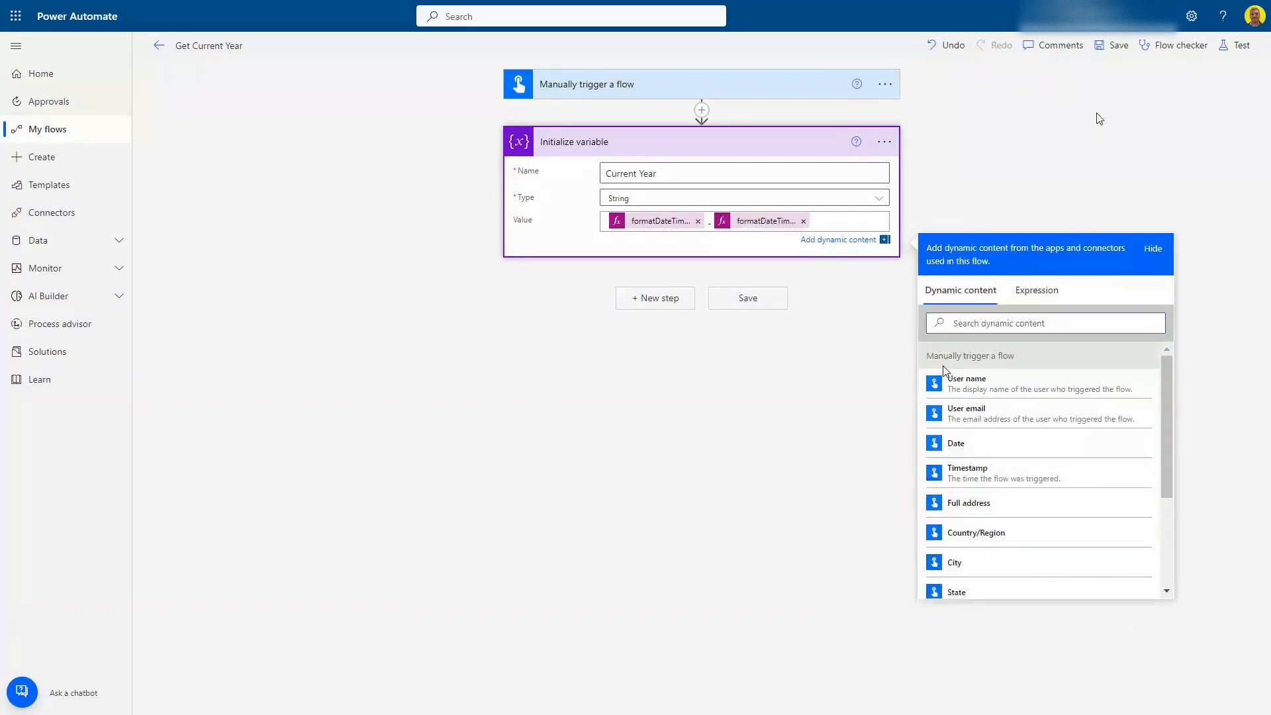
Save the flow and run a manual test, confirming the variable shows 23 - 2023
left_click(1117, 45)
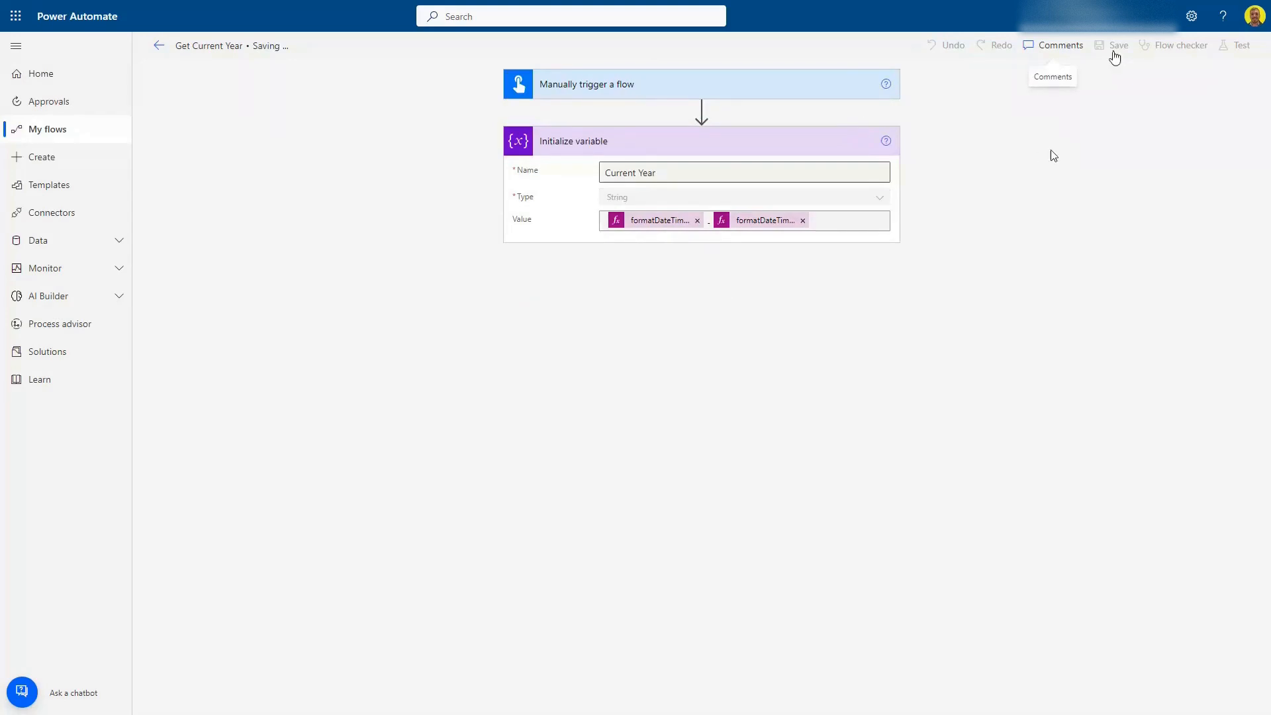
left_click(1241, 45)
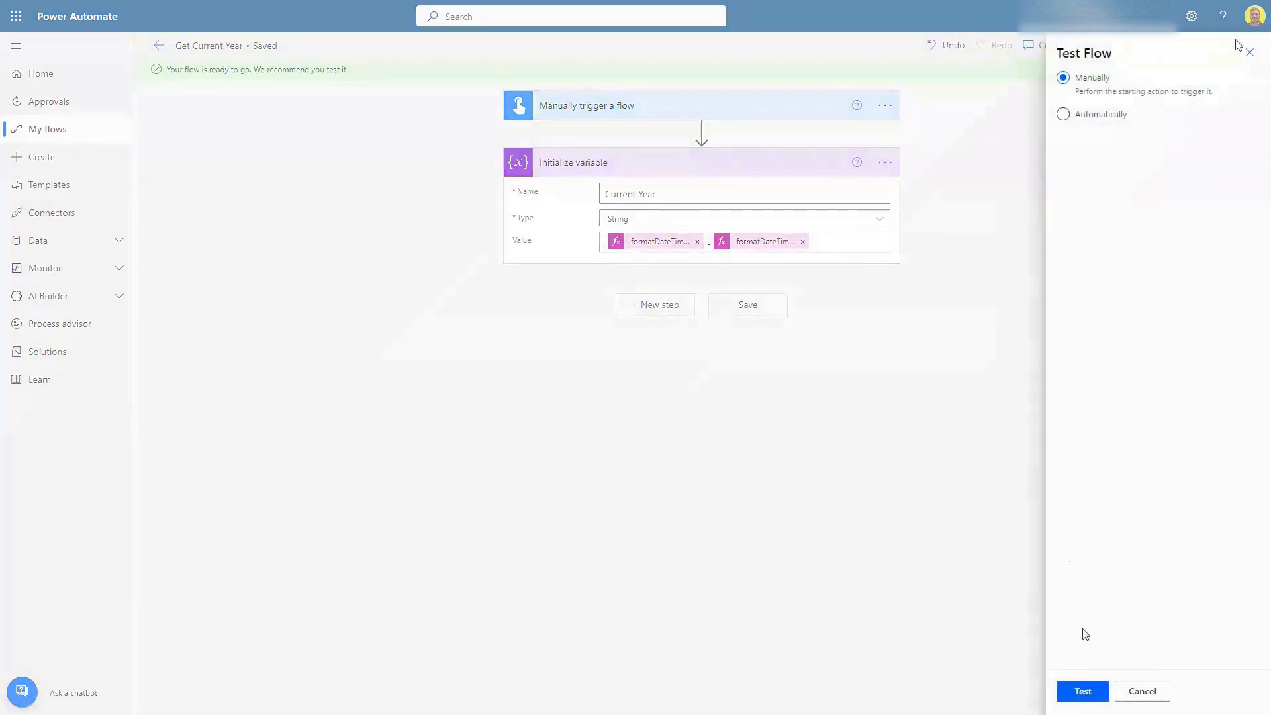
left_click(1082, 692)
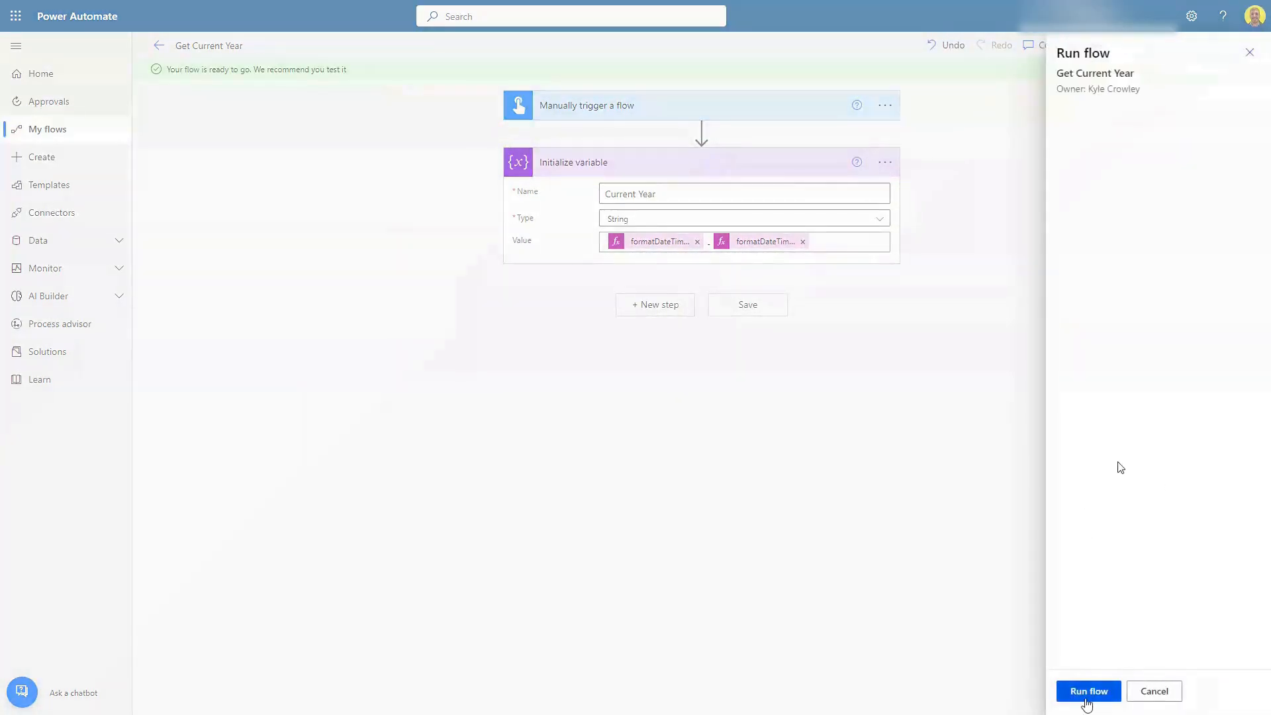
left_click(1089, 691)
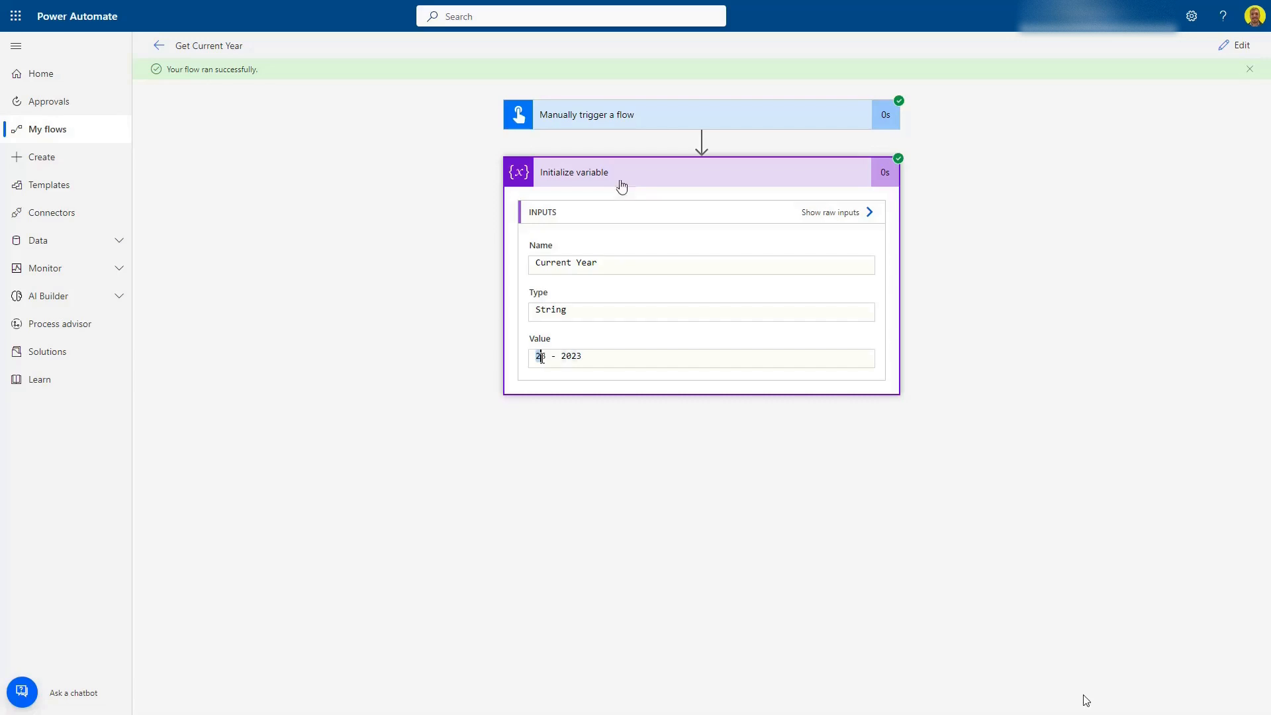
type("3")
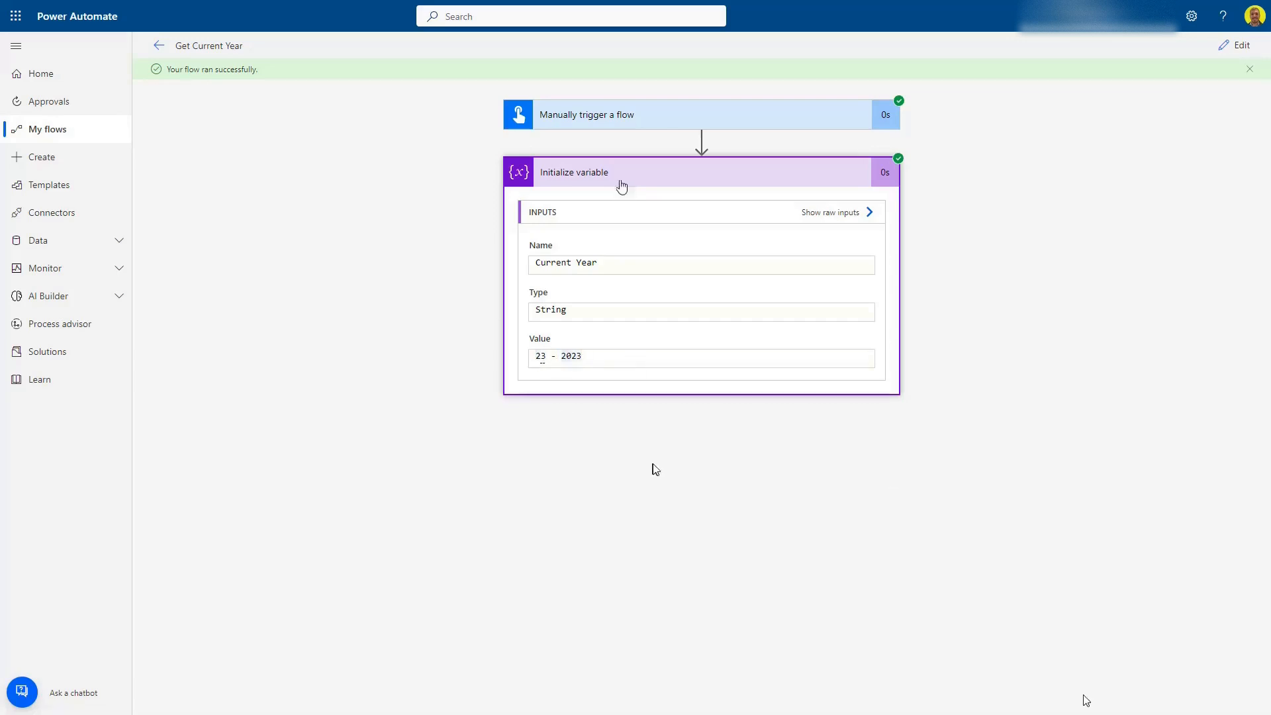